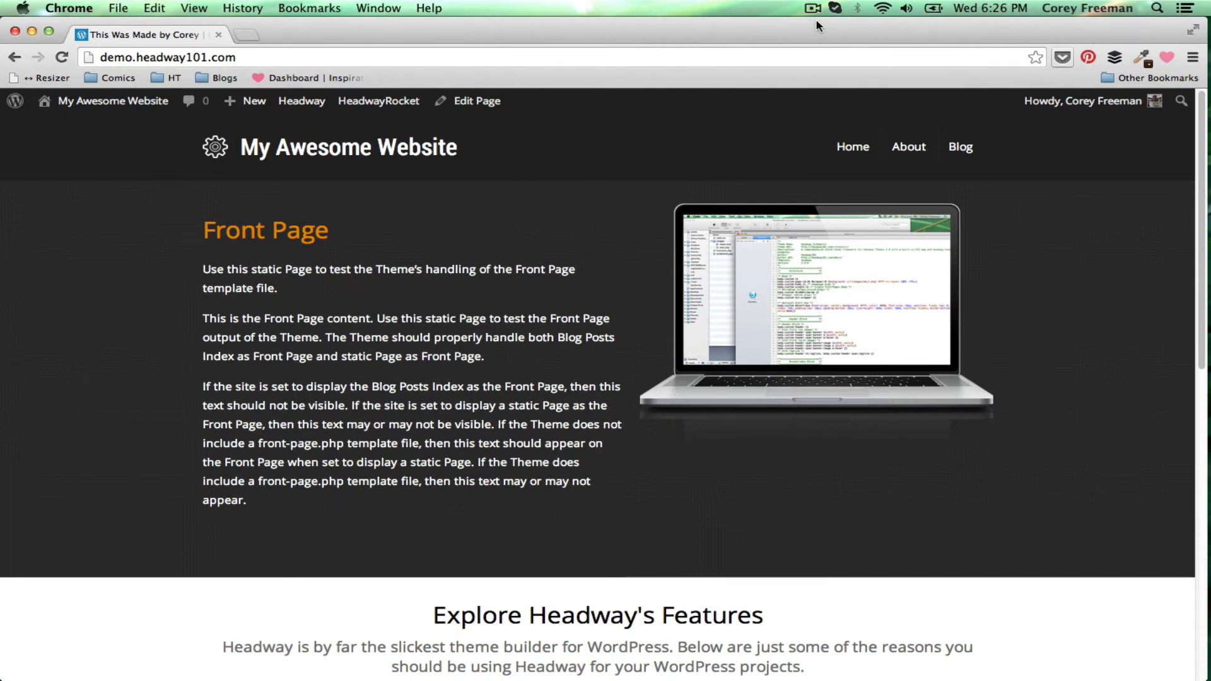
pyautogui.moveTo(793, 112)
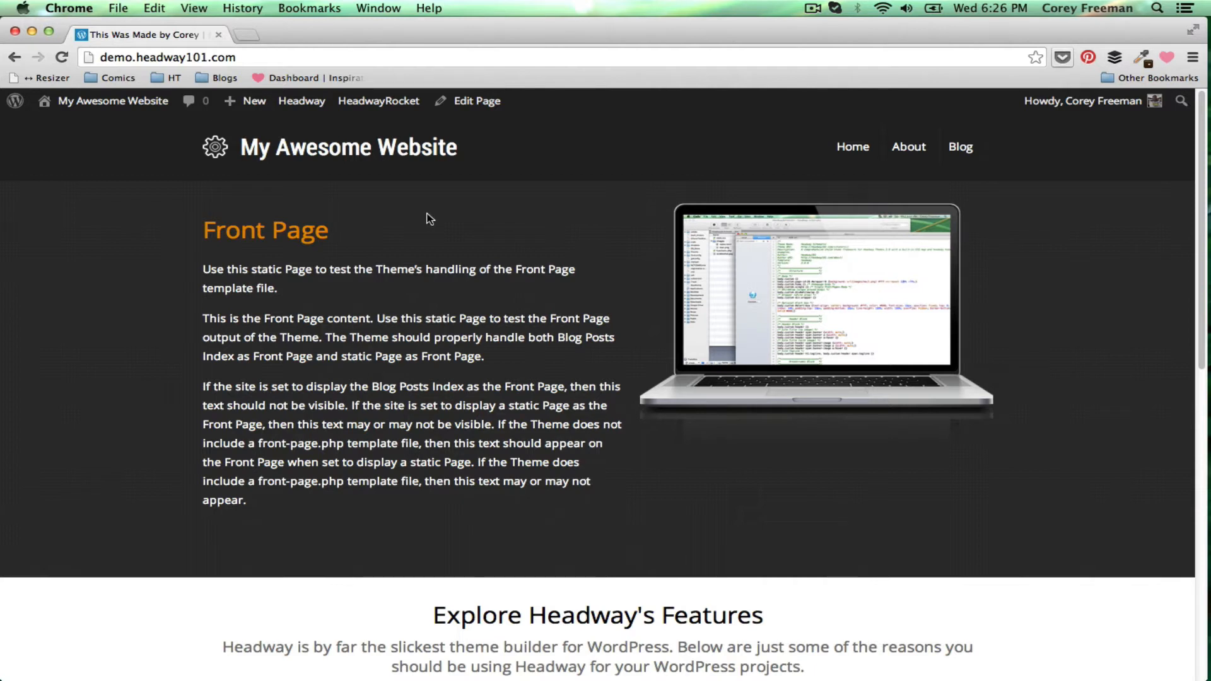
pyautogui.moveTo(393, 206)
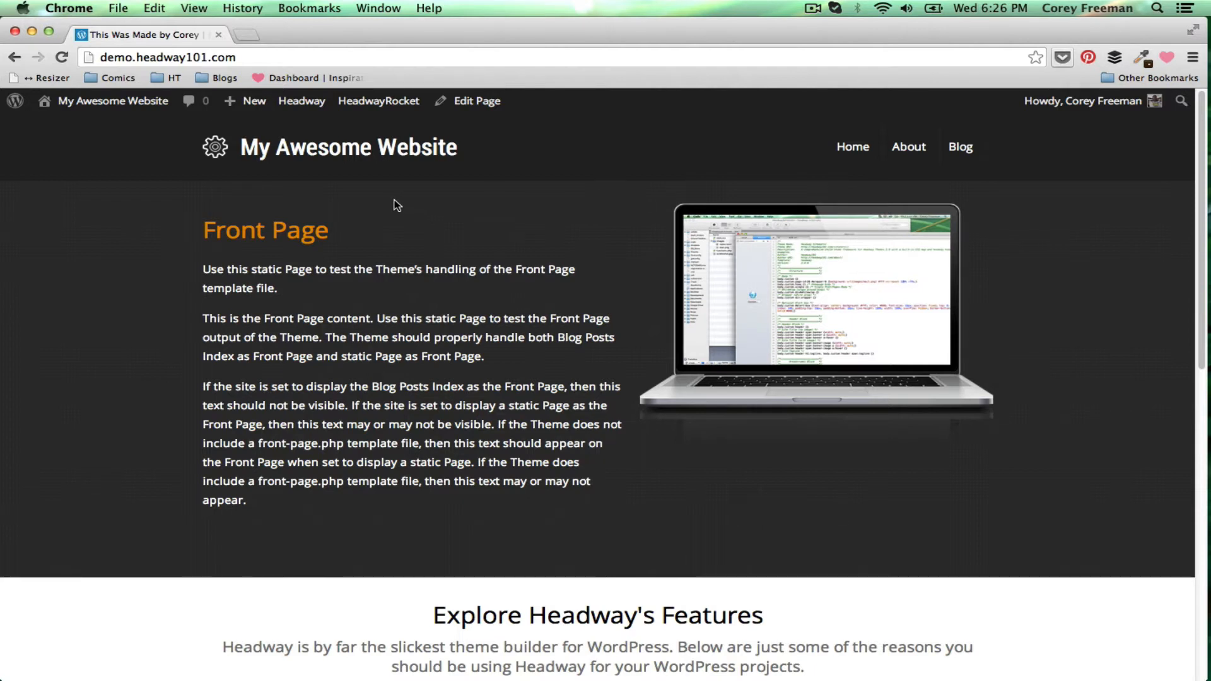
pyautogui.moveTo(386, 192)
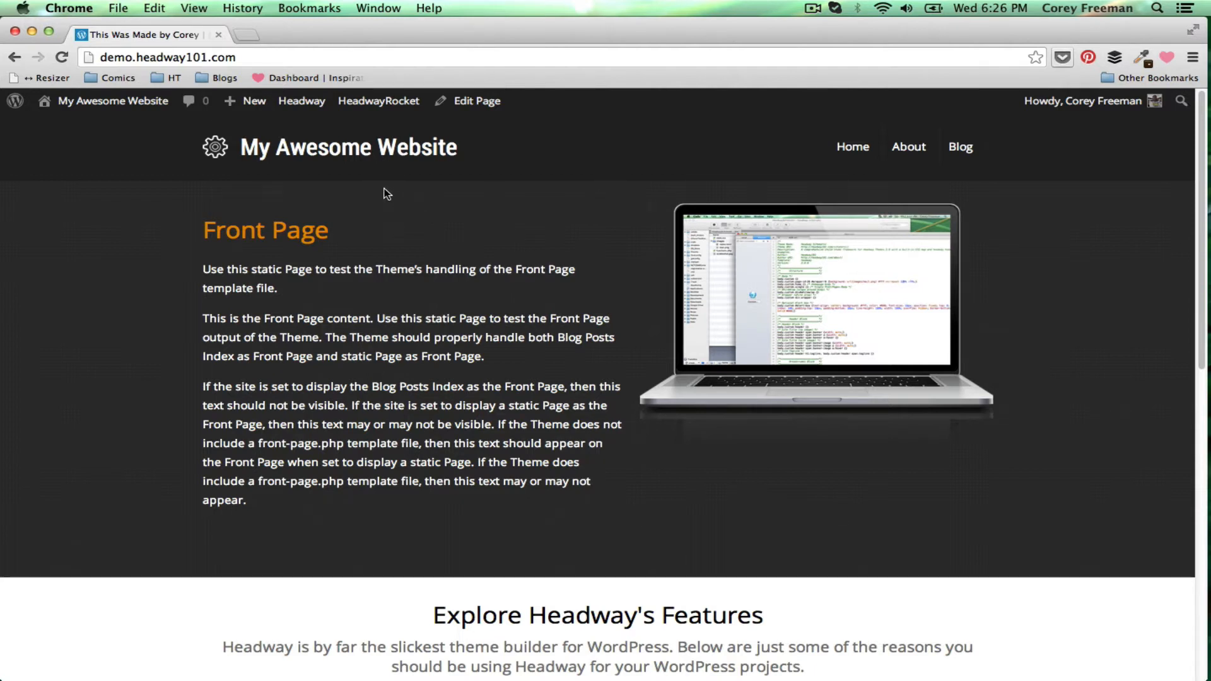
# Navigate via the admin bar to Headway > Options > General, showing the empty license key fields.
pyautogui.click(302, 100)
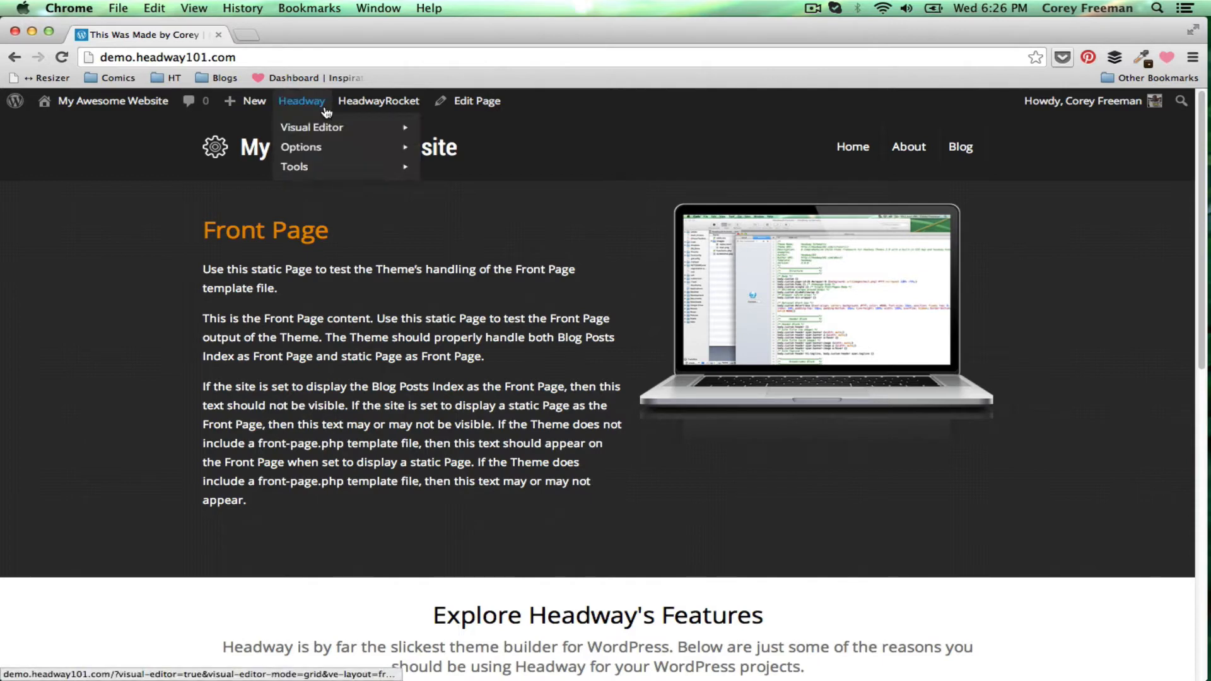
pyautogui.moveTo(301, 147)
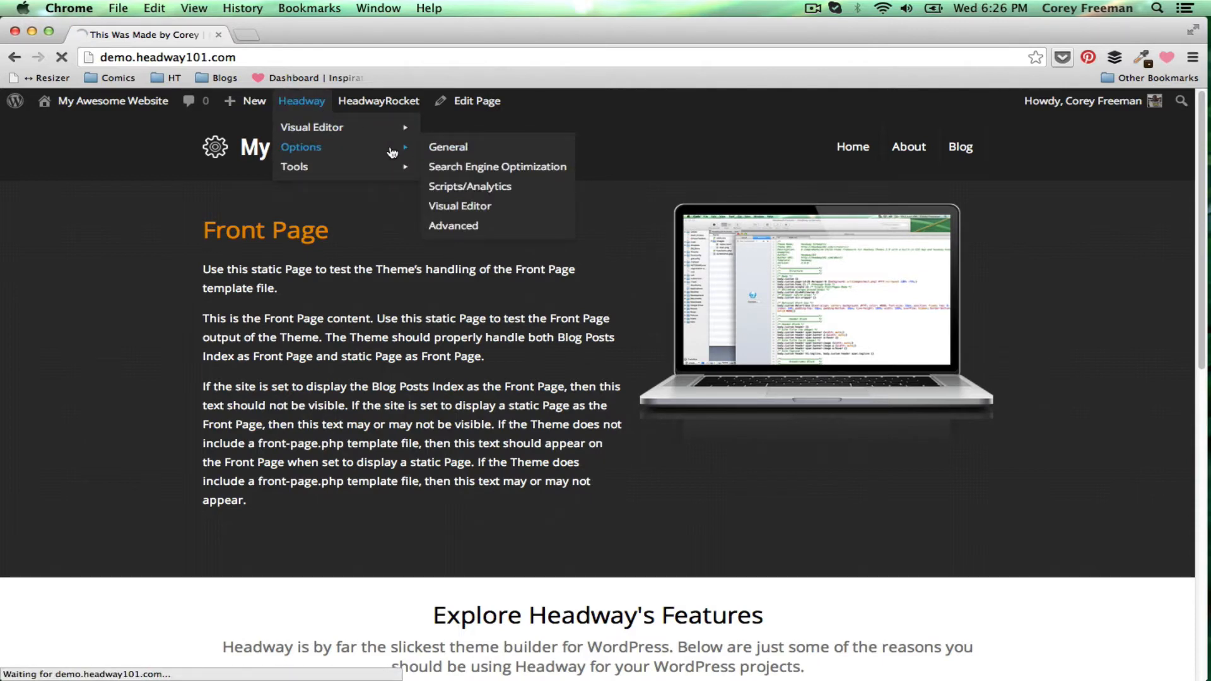
pyautogui.click(448, 147)
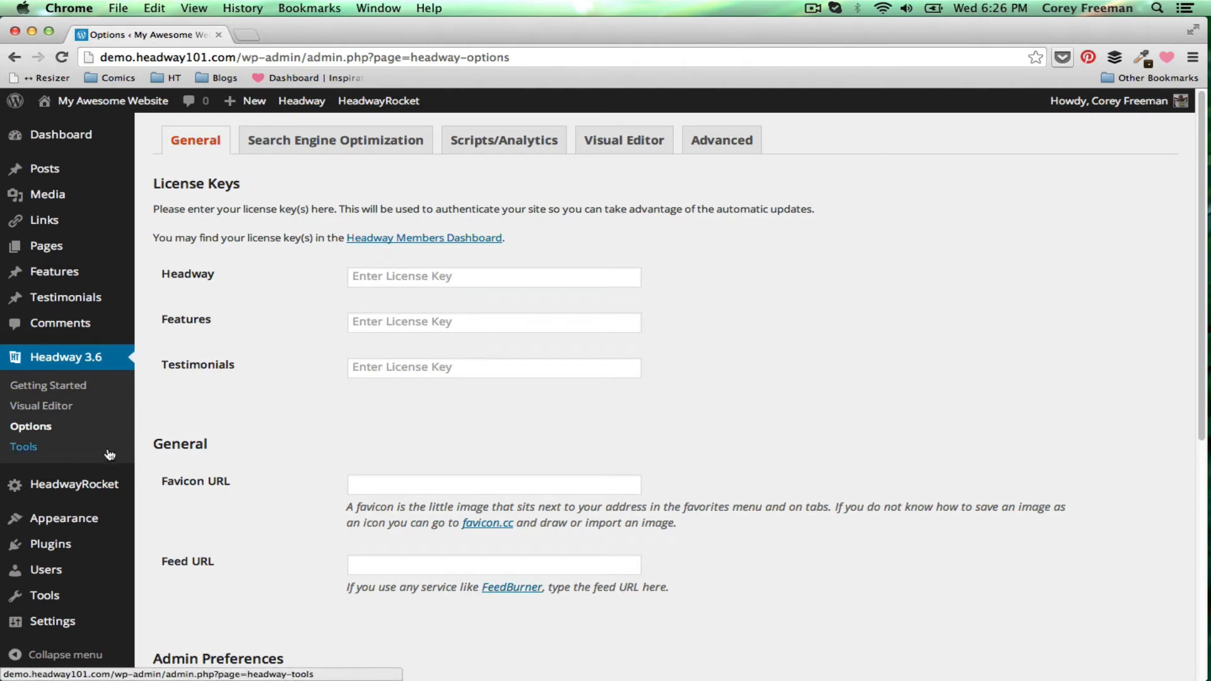
# Paste the Headway 3.6 license key into the license field and save the changes.
pyautogui.click(493, 276)
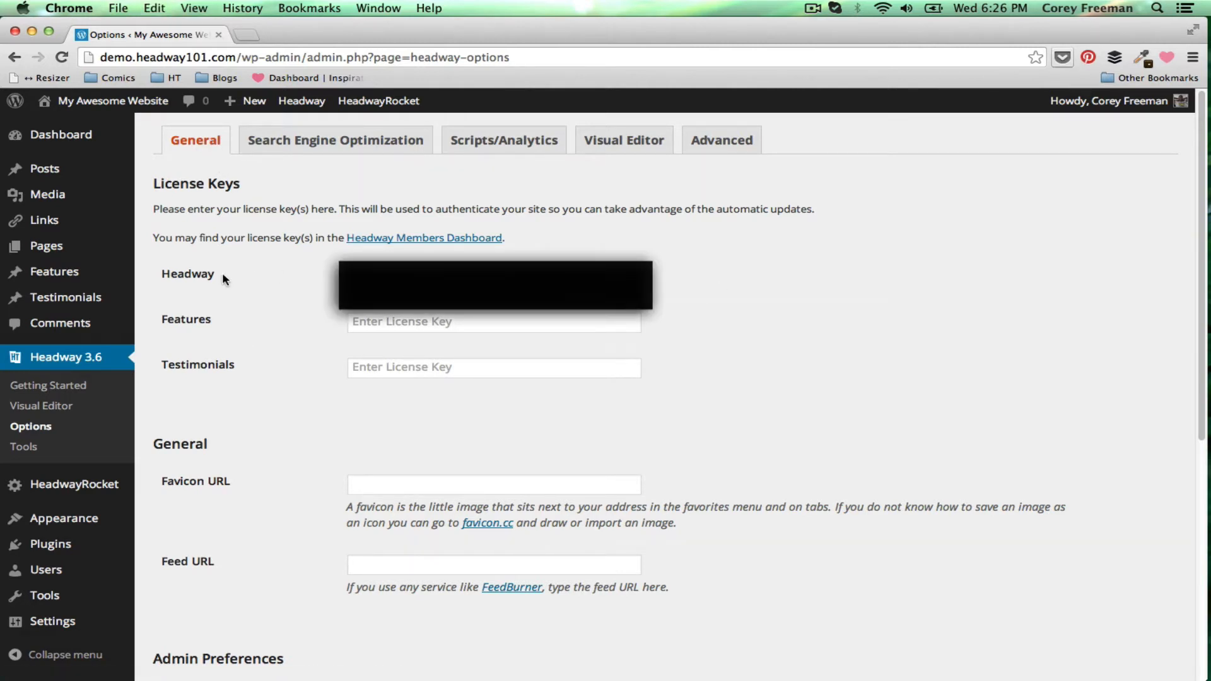
pyautogui.moveTo(283, 418)
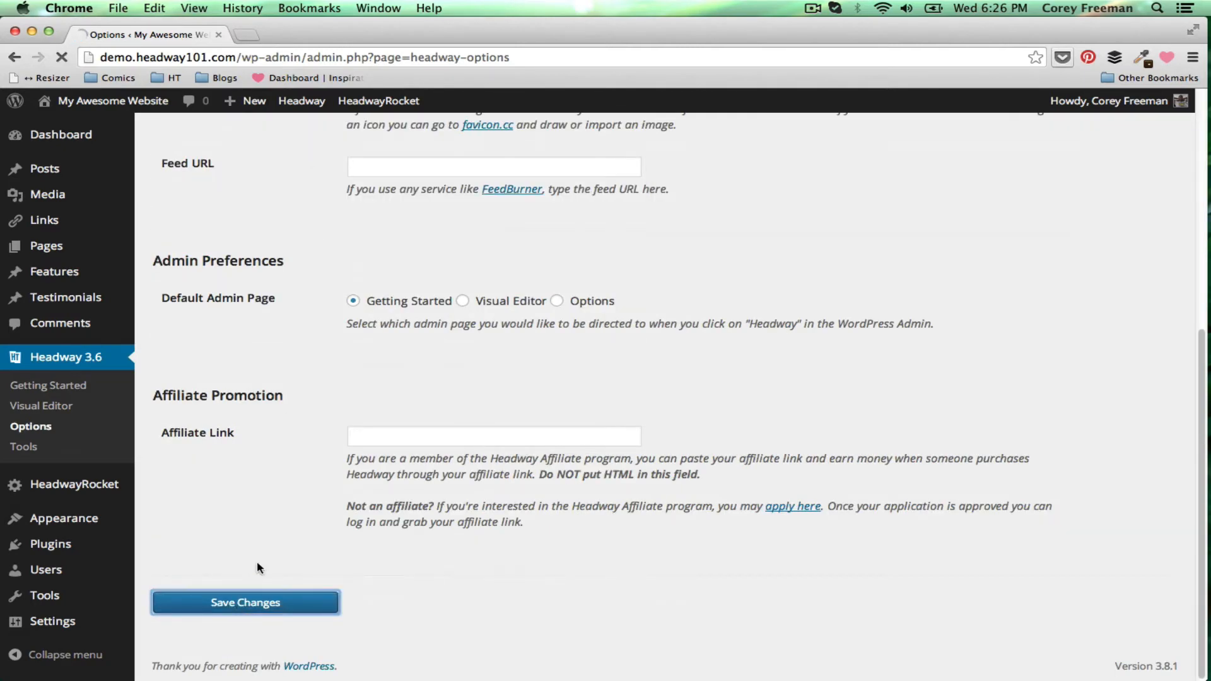
pyautogui.click(244, 602)
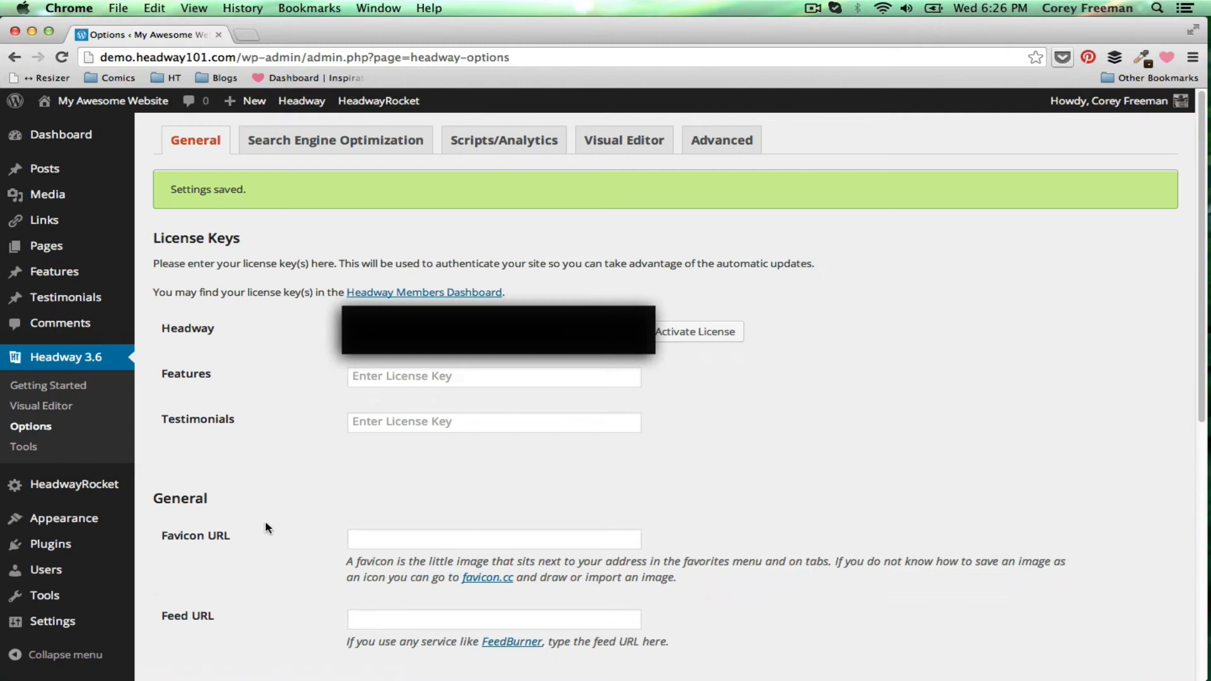
pyautogui.moveTo(713, 331)
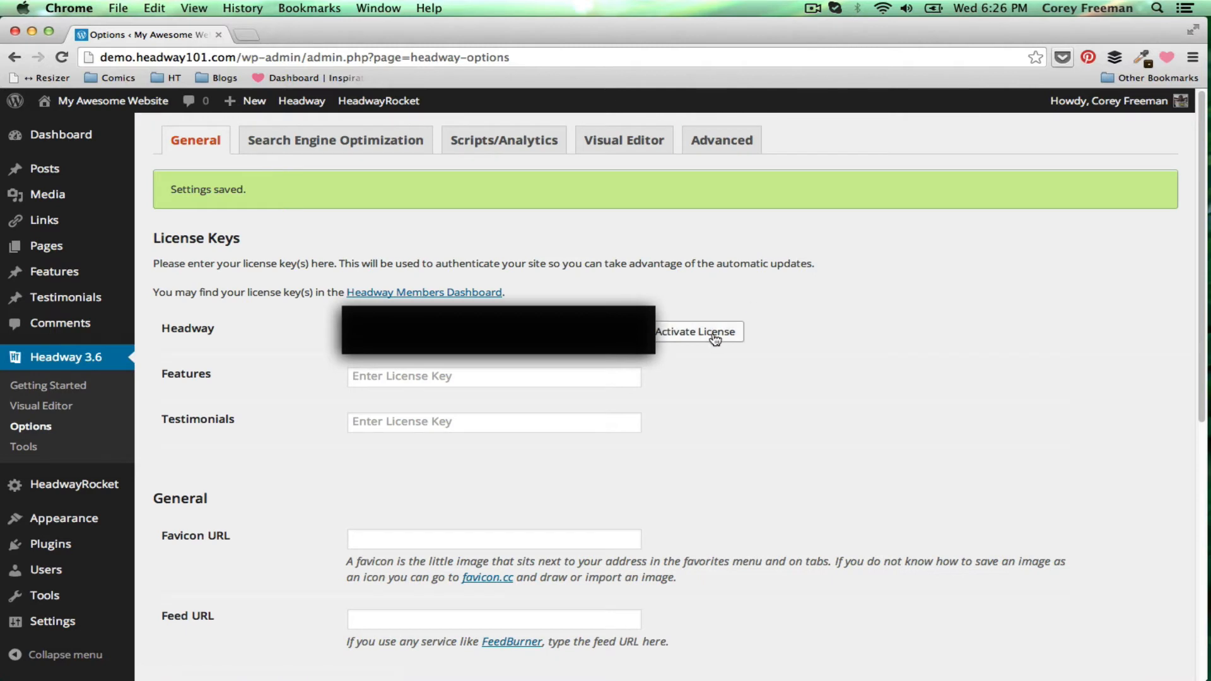
# Activate the saved license, landing on the Updates page listing Headway Base 3.6.2.
pyautogui.click(694, 331)
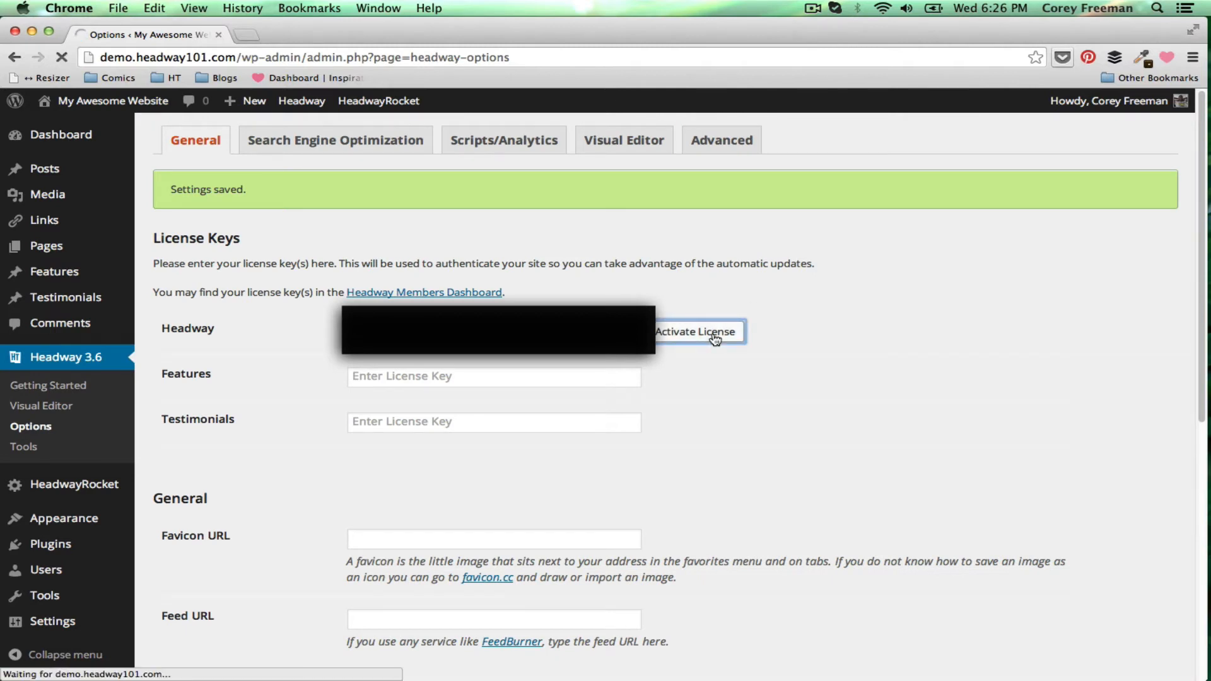
pyautogui.moveTo(740, 399)
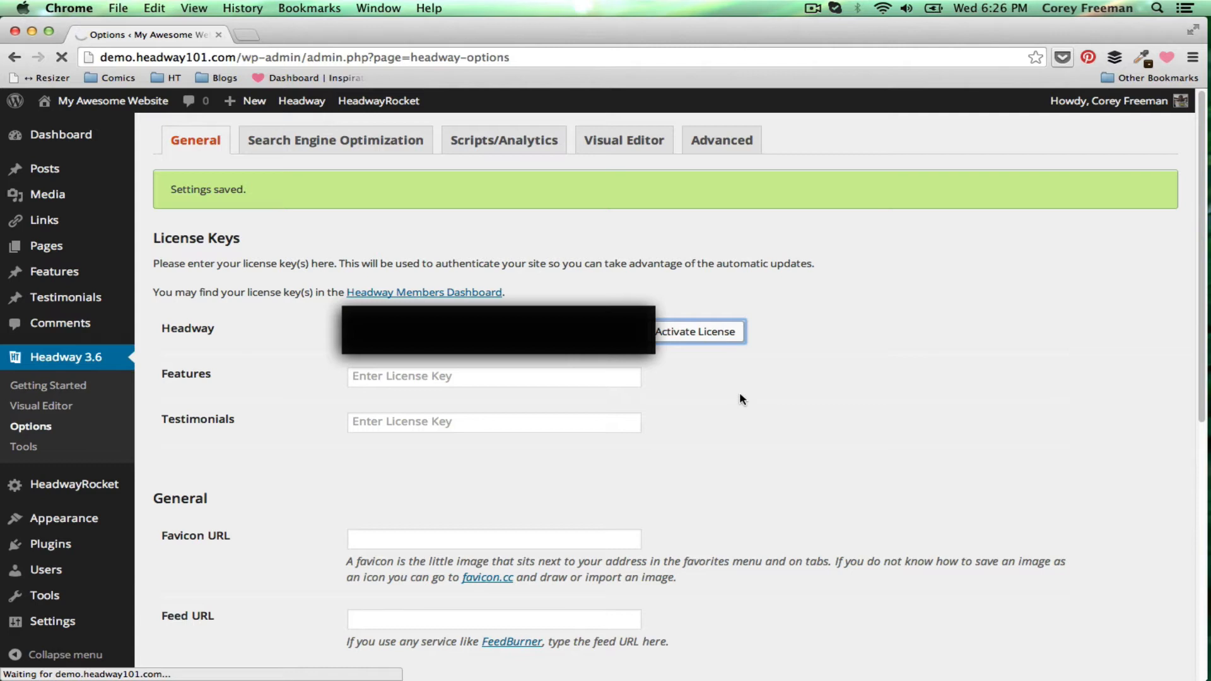
pyautogui.click(693, 331)
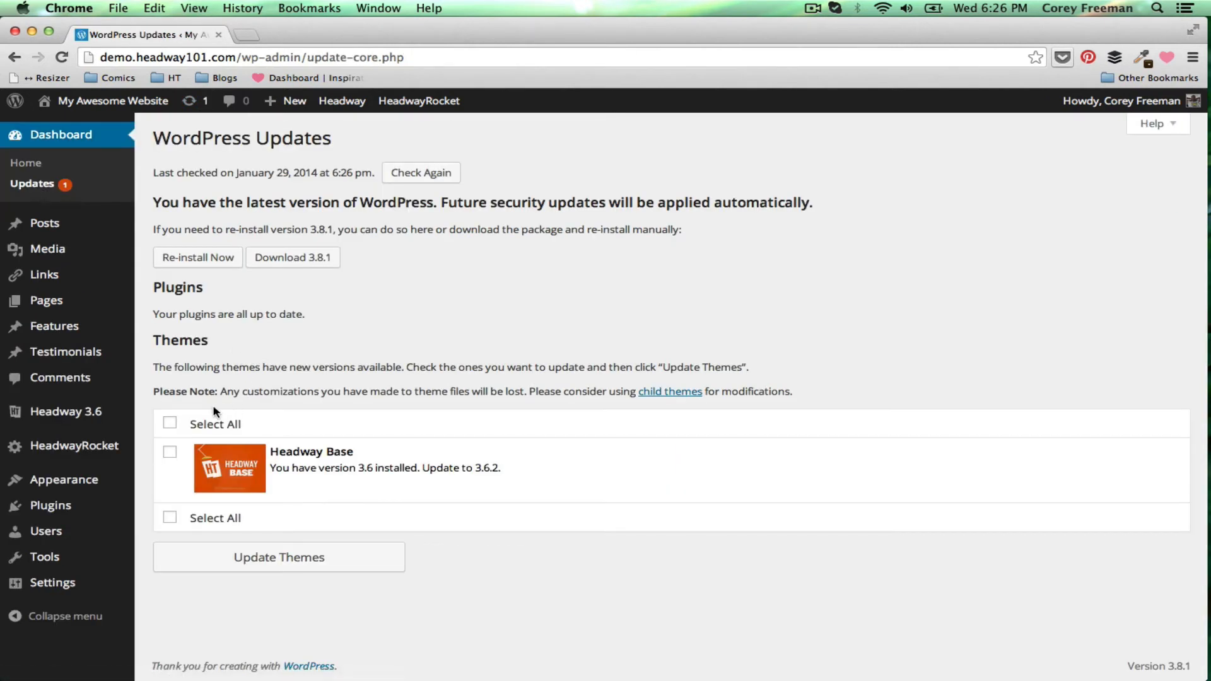
# Select all theme updates and start updating Headway Base from 3.6 to 3.6.2.
pyautogui.click(169, 423)
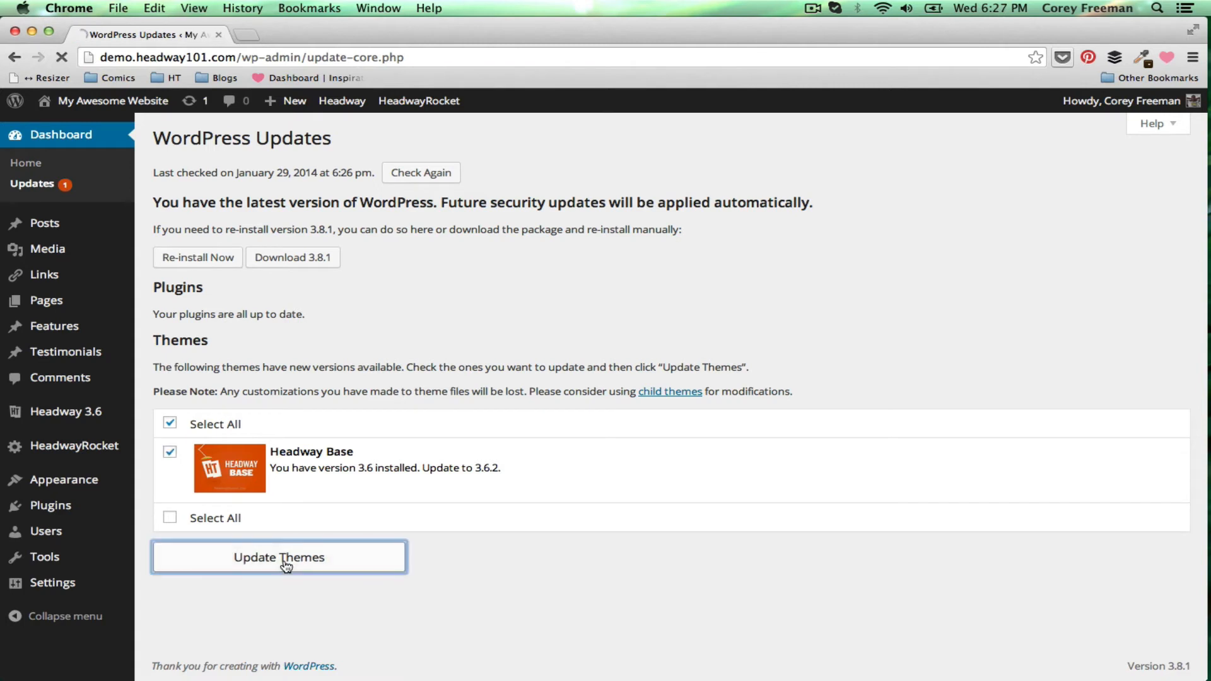
pyautogui.click(278, 557)
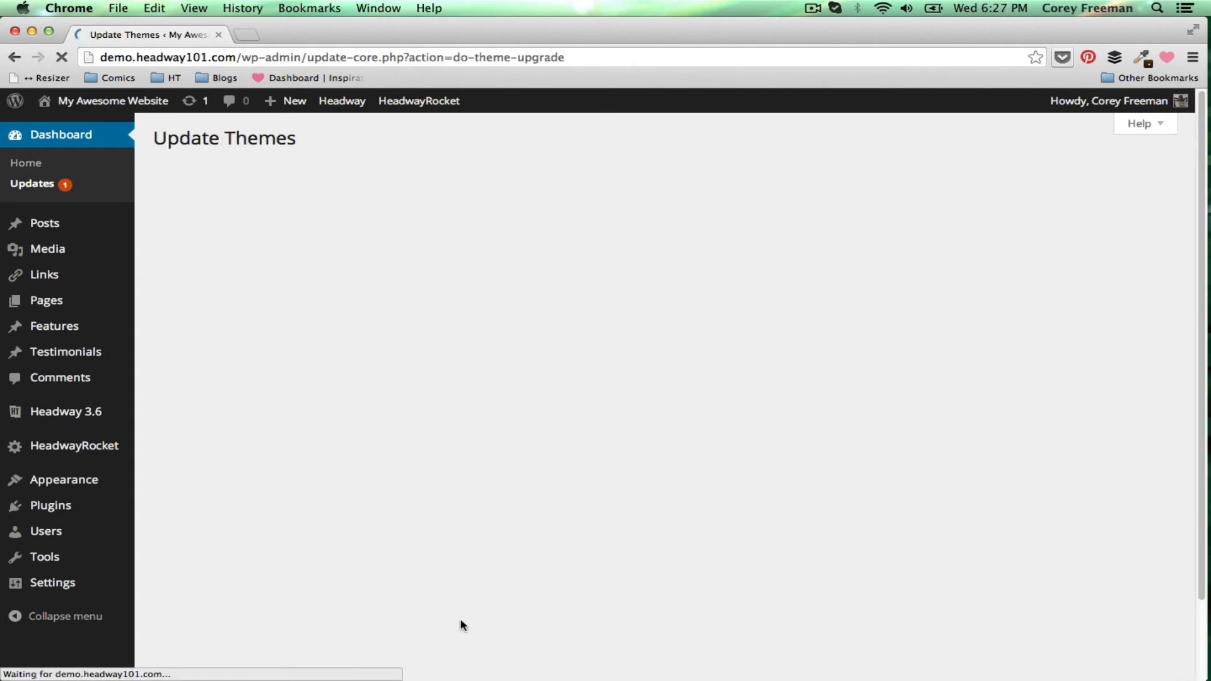